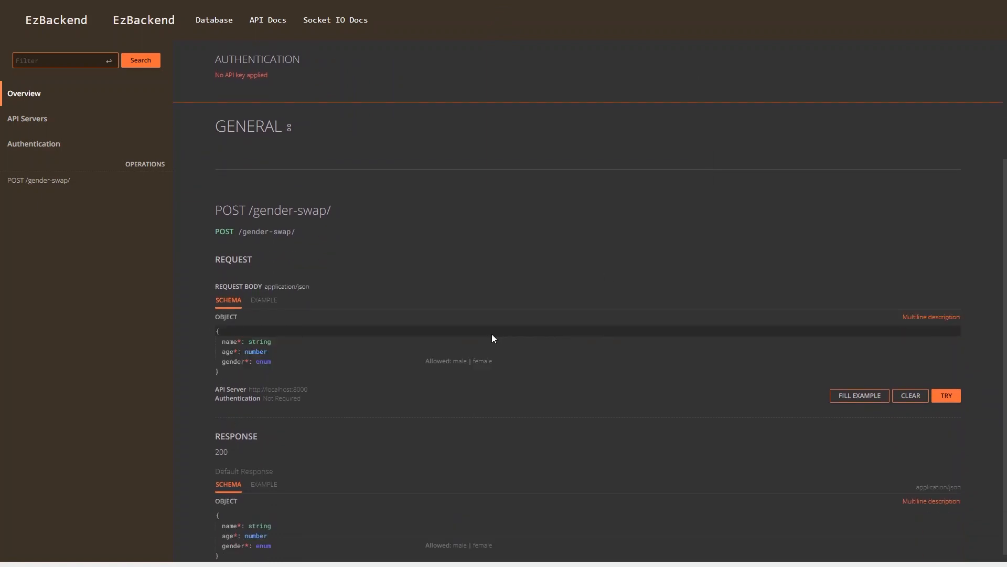
Step: Finish line 13 so console.log prints the text and typeof thomas
click(263, 299)
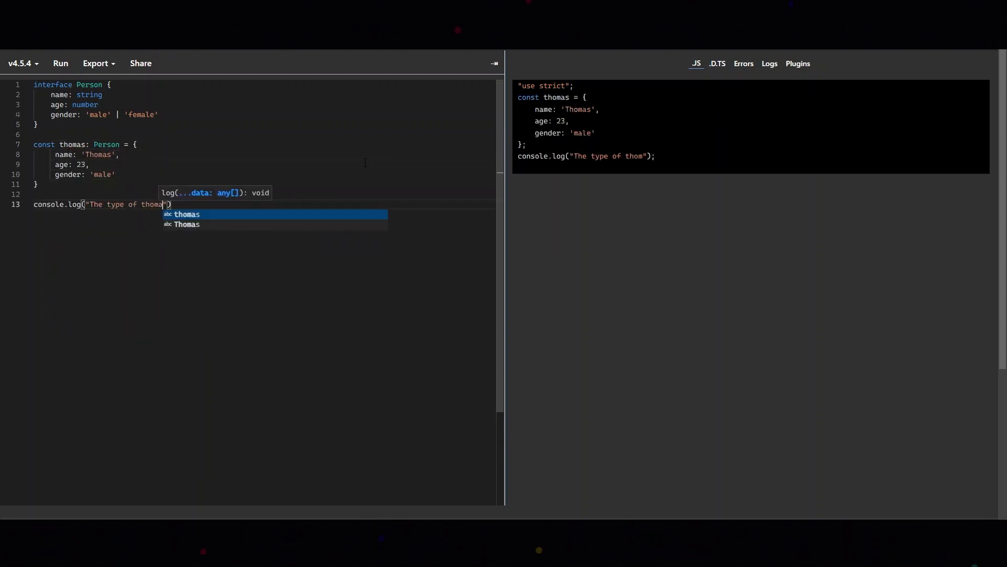
text(is ", typeof thomas)
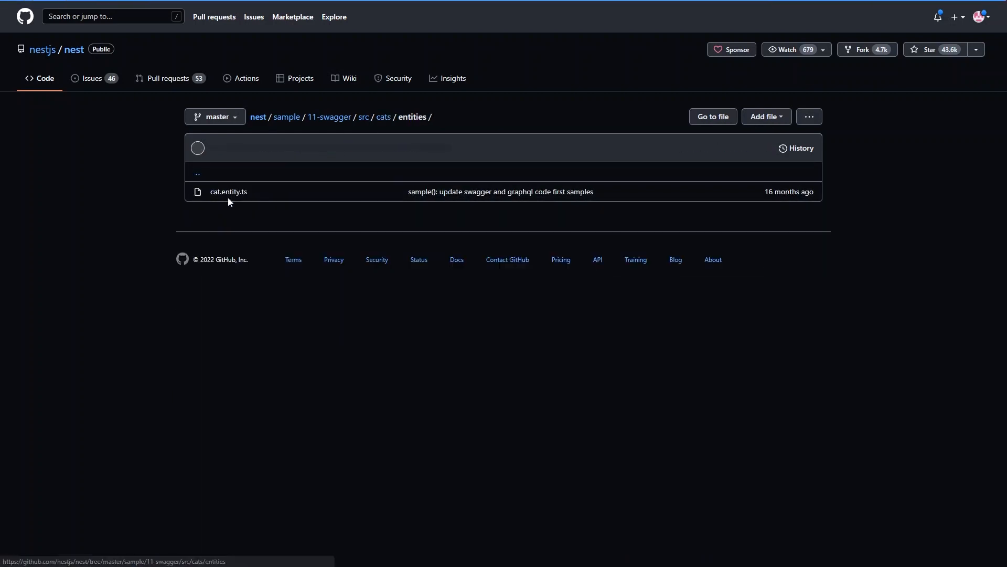
Step: Open cat.entity.ts from nest/sample/11-swagger/src/cats/entities
click(228, 191)
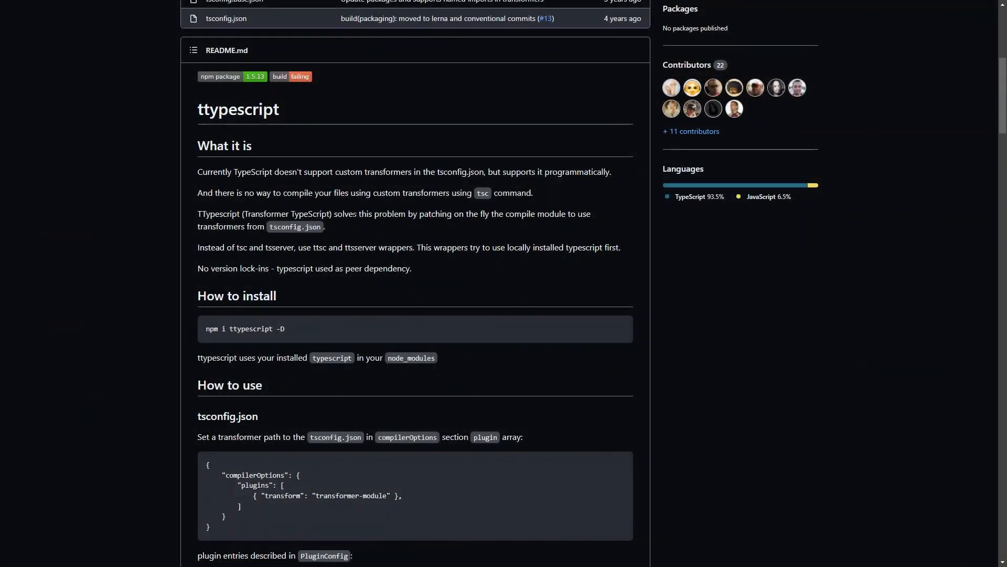
Step: Select text in the ttypescript README on GitHub
drag(420, 213, 544, 213)
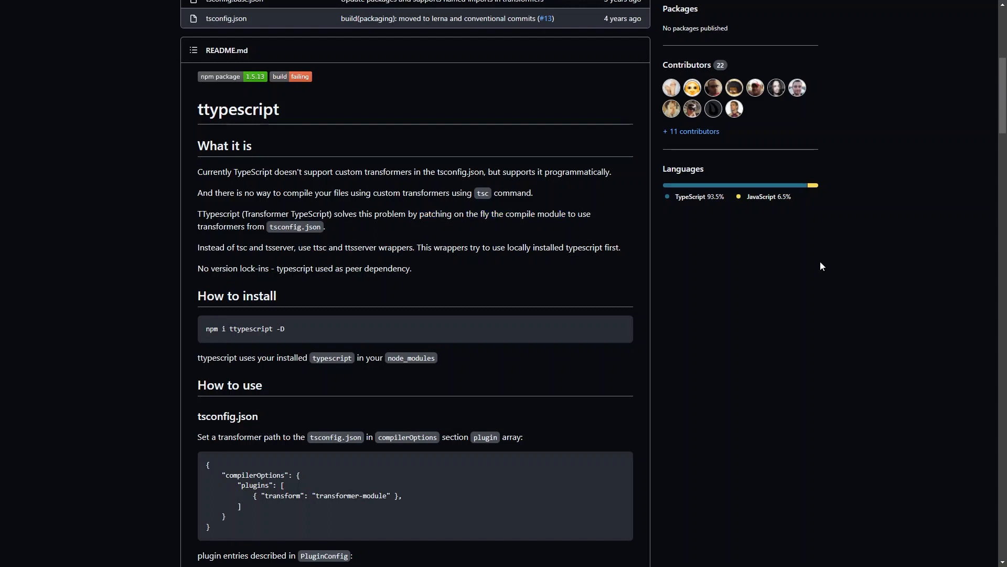
mouse_move(371, 244)
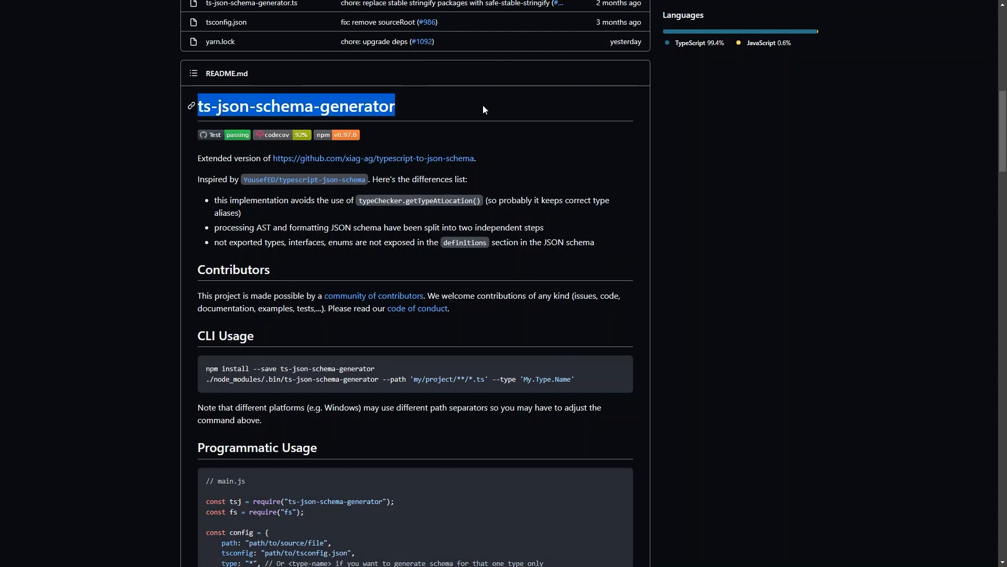
Step: Scroll down to the ts-json-schema-generator README's CLI and programmatic usage sections
scroll(down, 3)
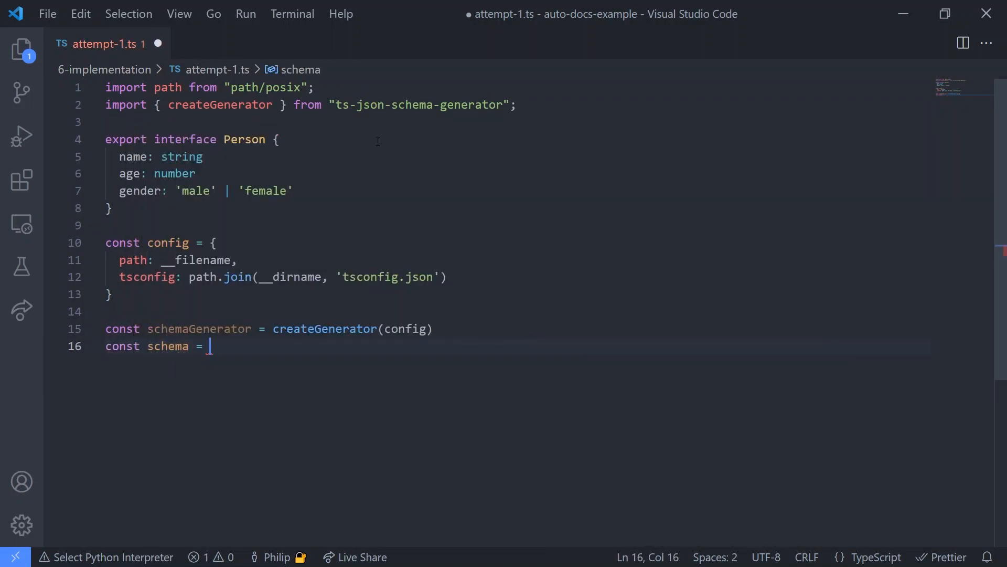
Step: Create the 'Person' schema and register fastifySwagger with routePrefix '/docs' and exposeRoute true
text(schemaGenerator.createSchema())
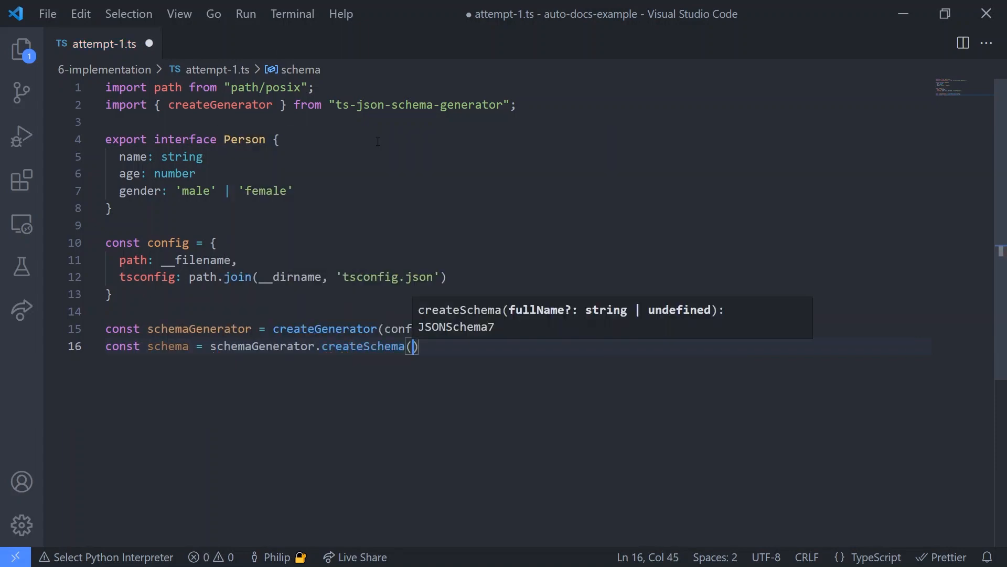
text('Person')
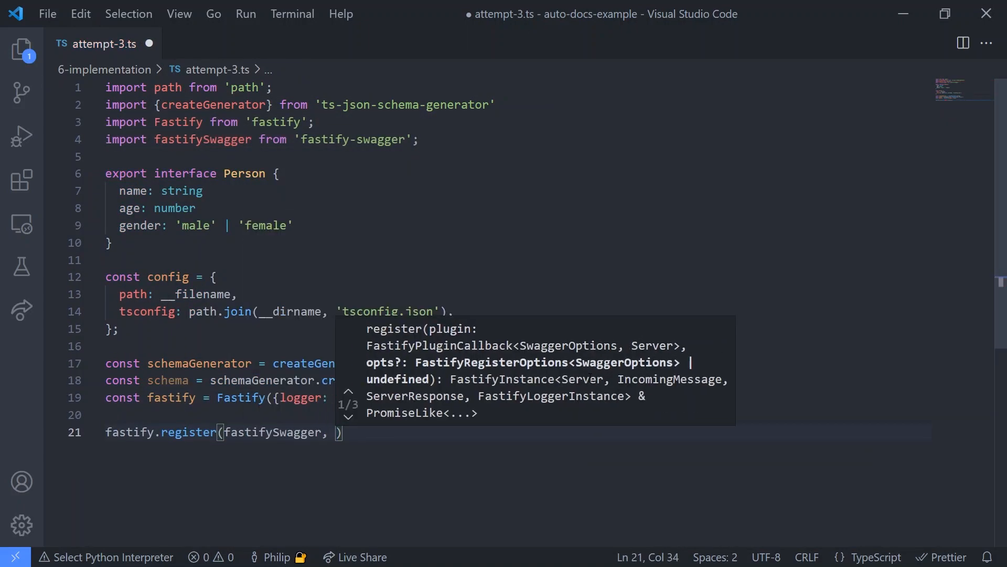
text({\n  routePrefix: '/docs',\n  exposeRoute: true\n})
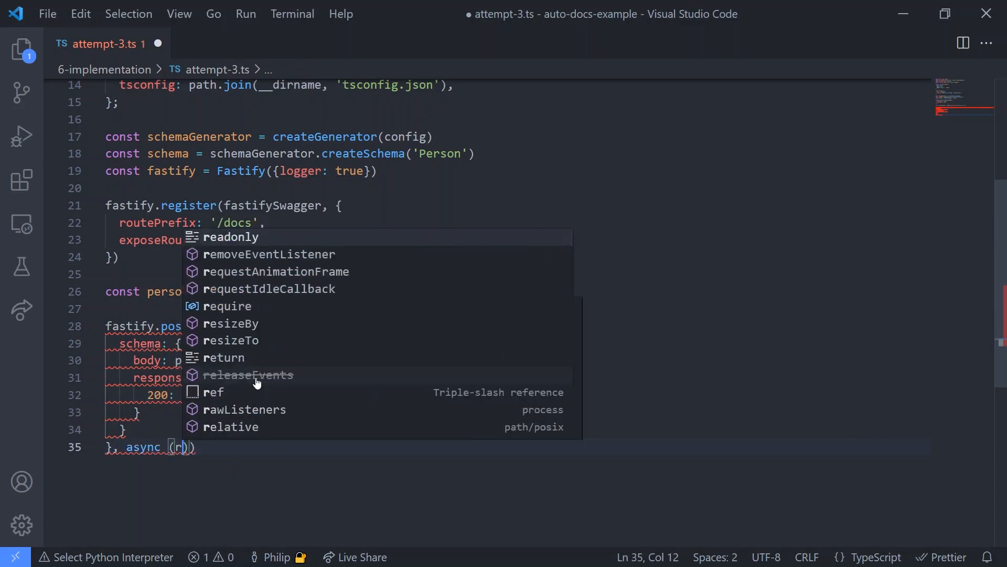
text(fas)
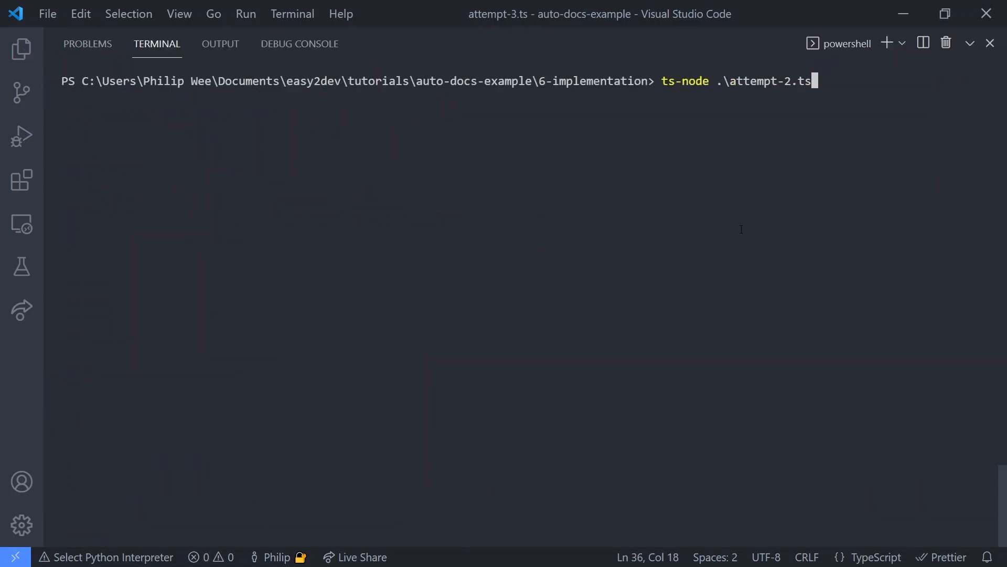
Step: Change the exported Person declaration on line 6 of attempt-3.ts from interface to class
key(Enter)
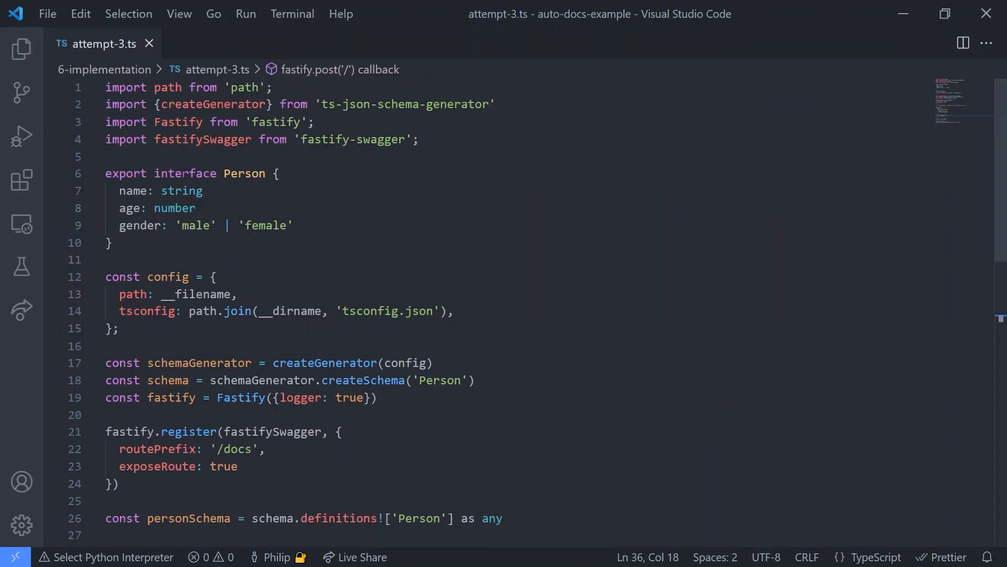
double_click(185, 173)
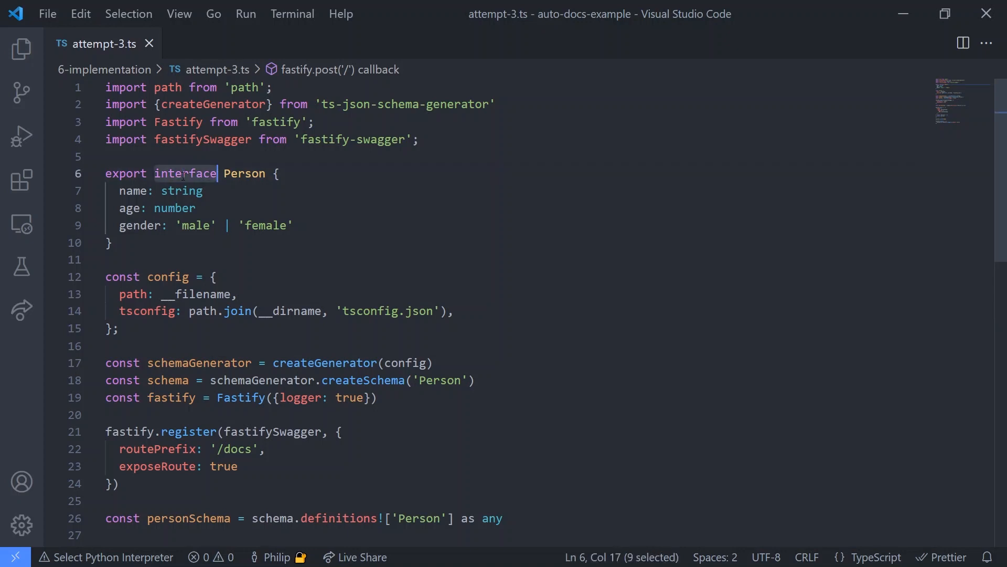
text(class)
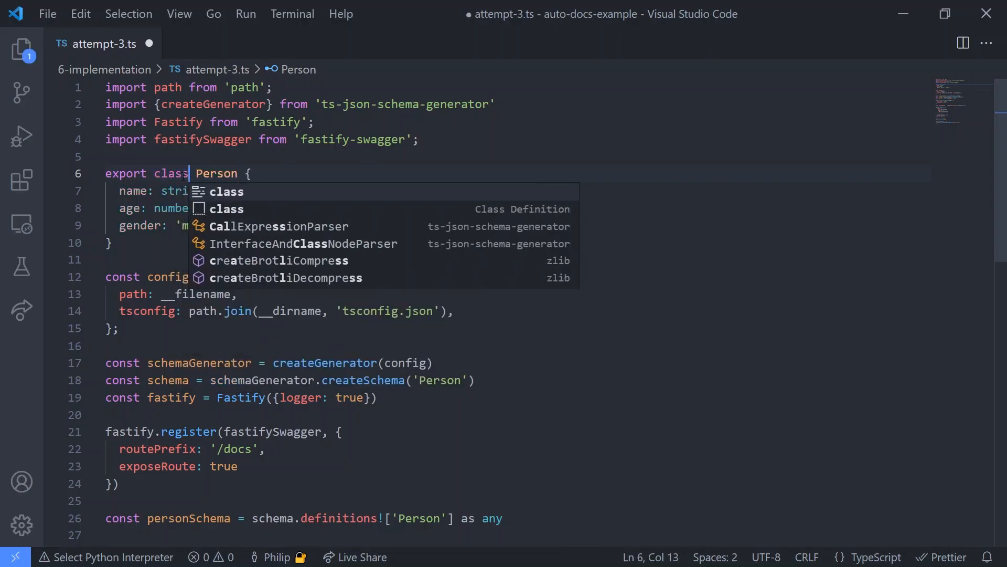
key(Escape)
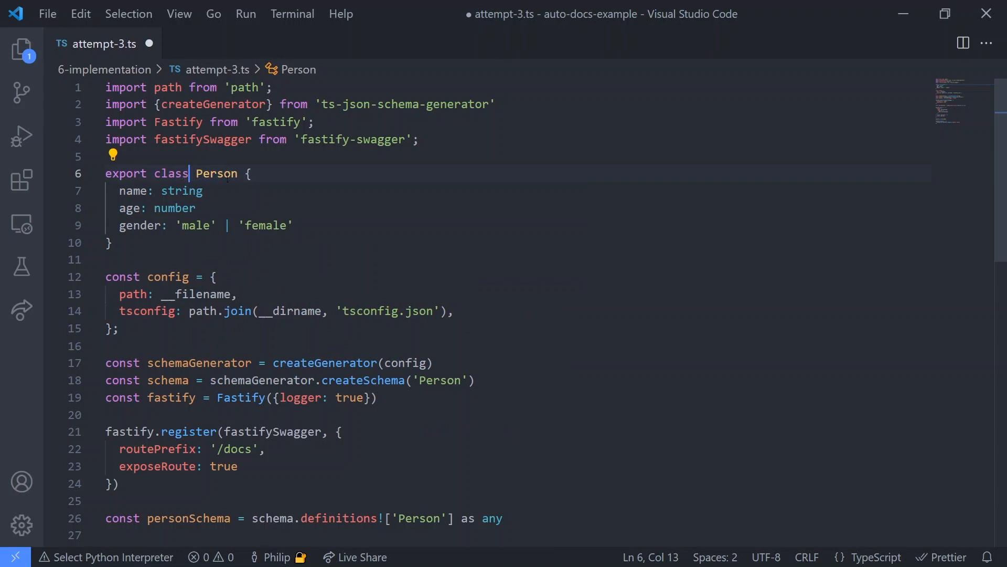
scroll(down, 3)
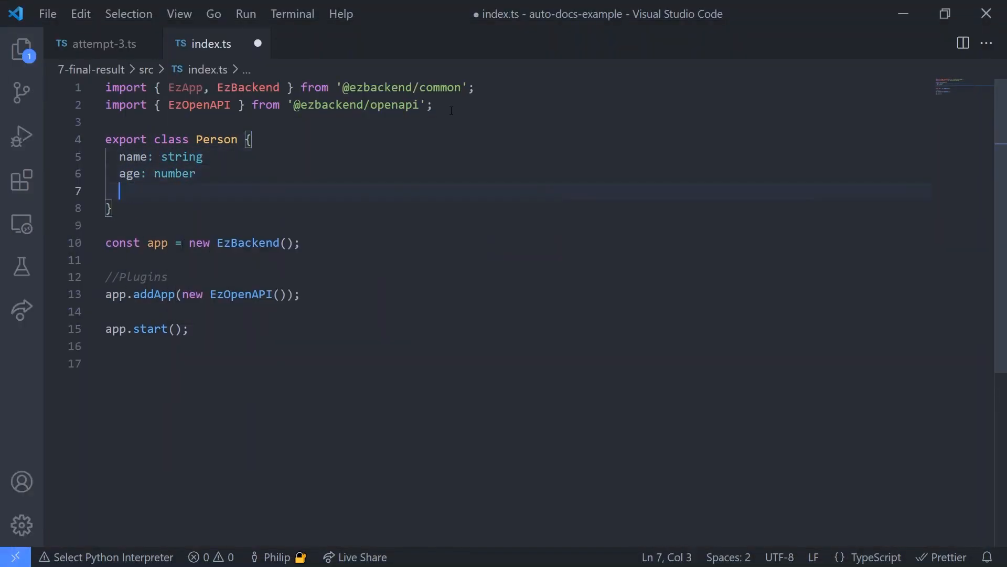
Step: Type gender as 'male' | 'female' and add genderSwapper's POST route with Person body and reply
text(gender: 'male' | ')
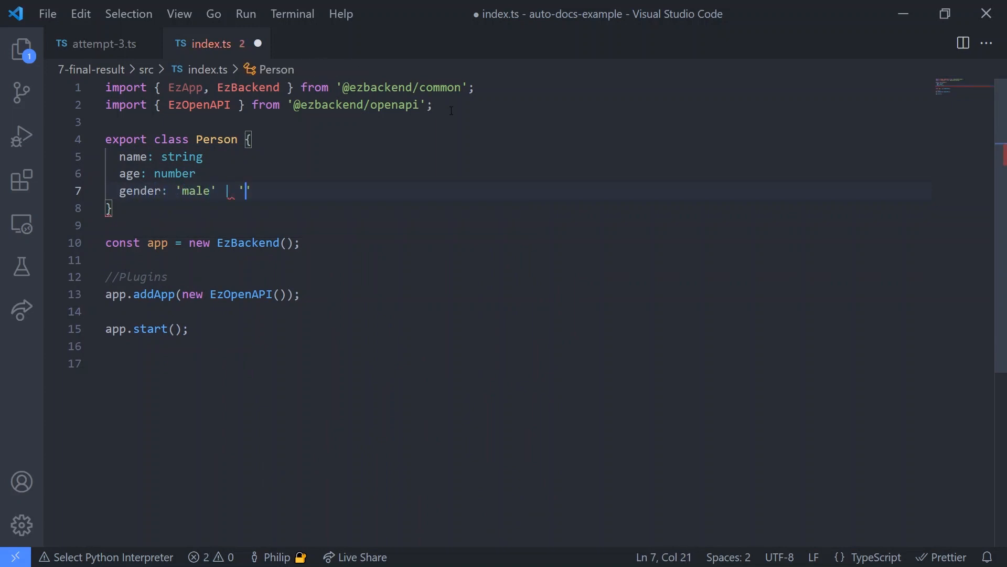
text(female')
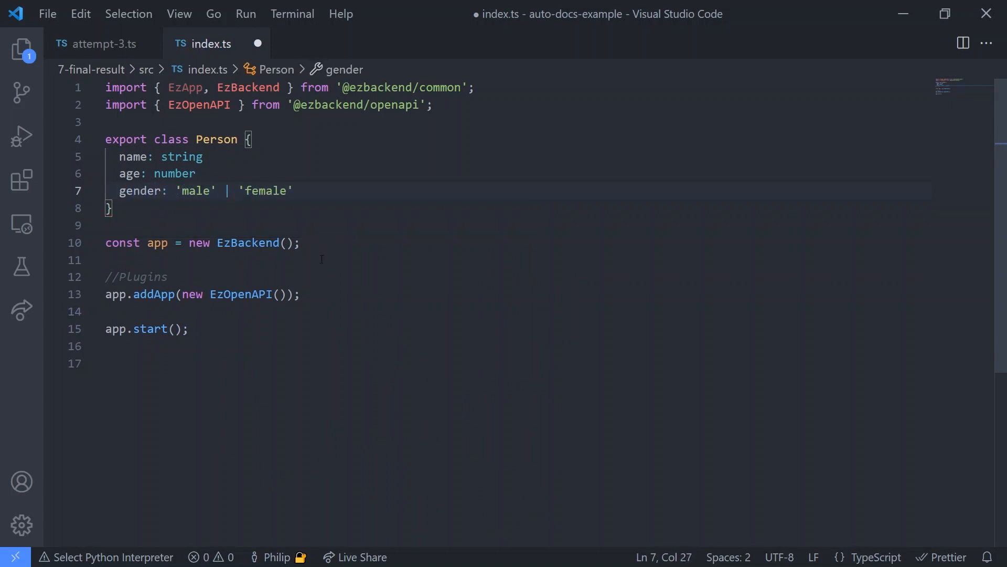
text(const genderSwappe)
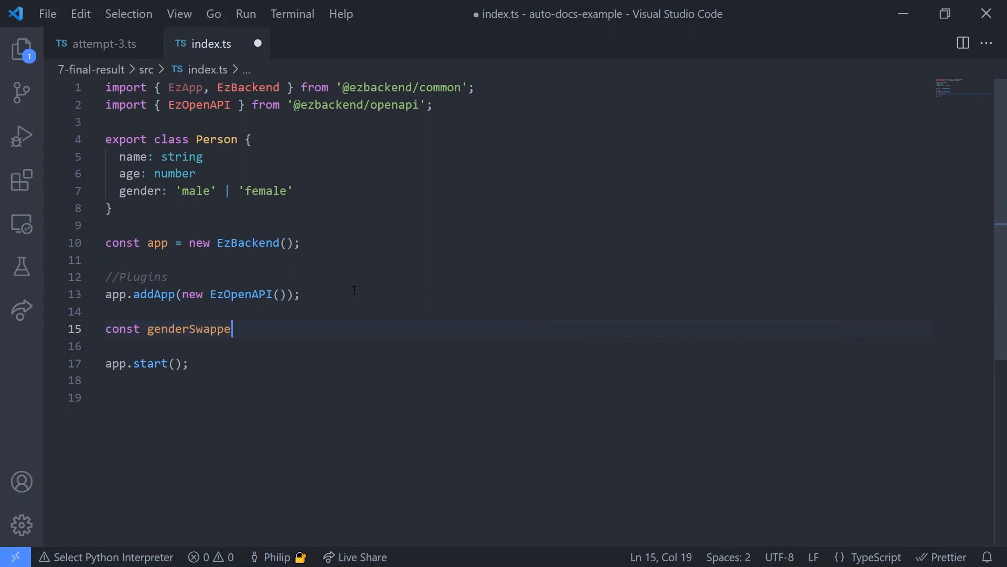
text(r = new EzApp())
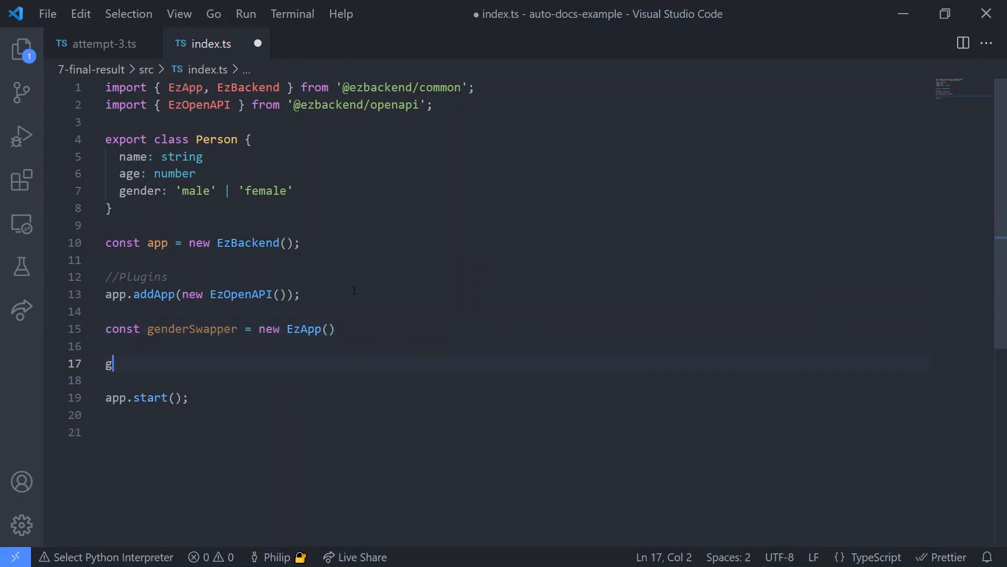
text(enderSwapper.post(url, {\n  body: P)
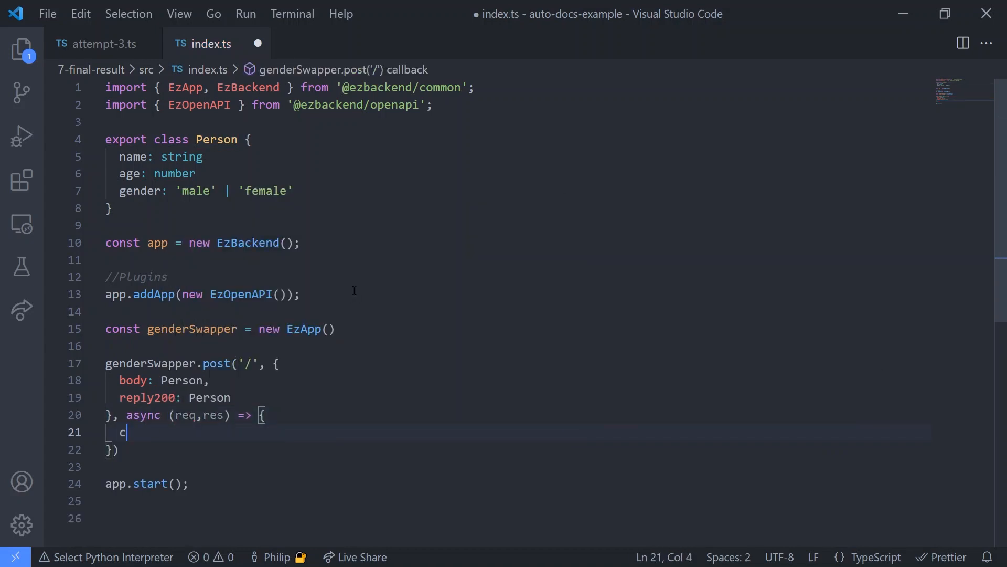
text(onst newPerson = {...req.body})
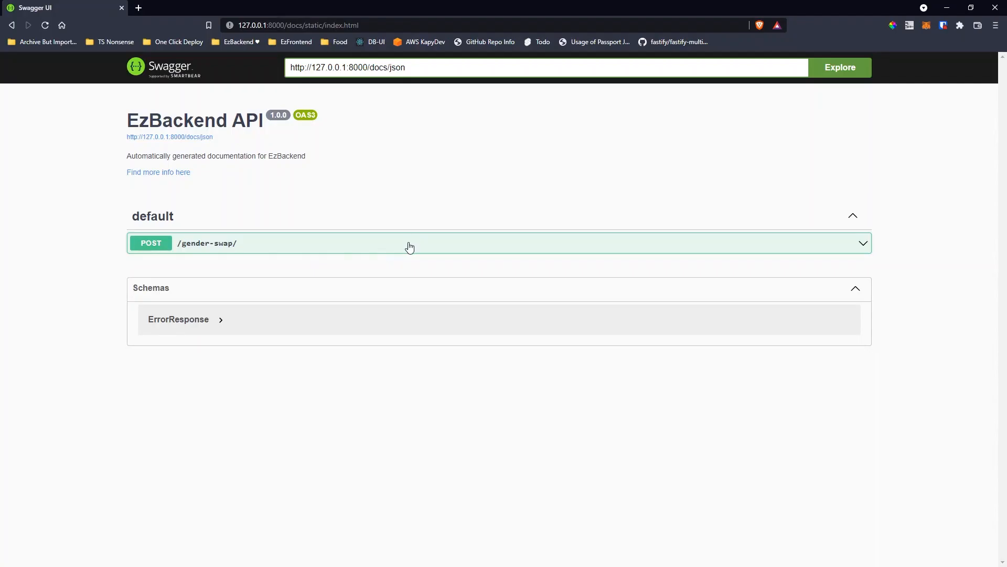
Step: Test POST /gender-swap/ with the sample male Person body, getting female back
click(410, 246)
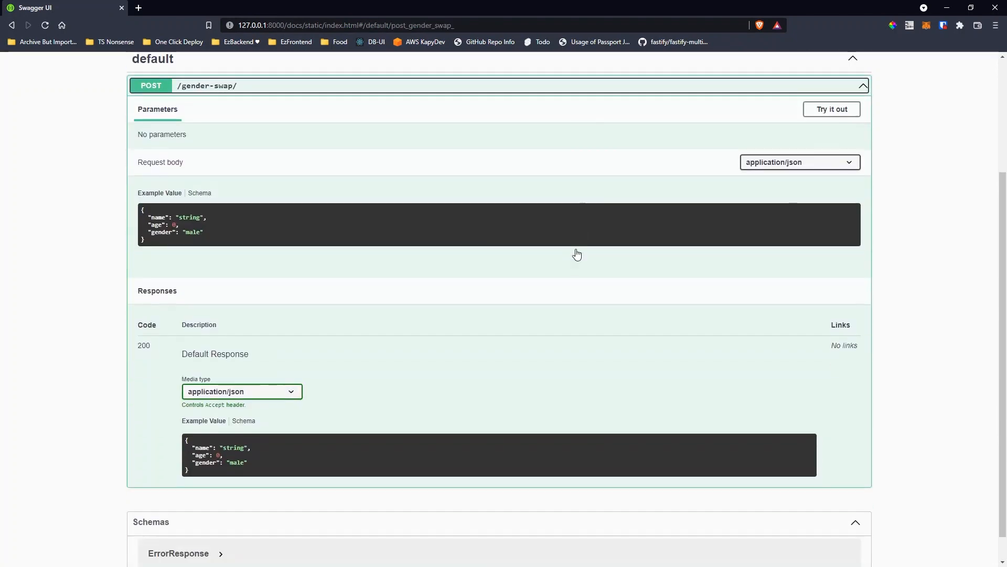
scroll(up, 3)
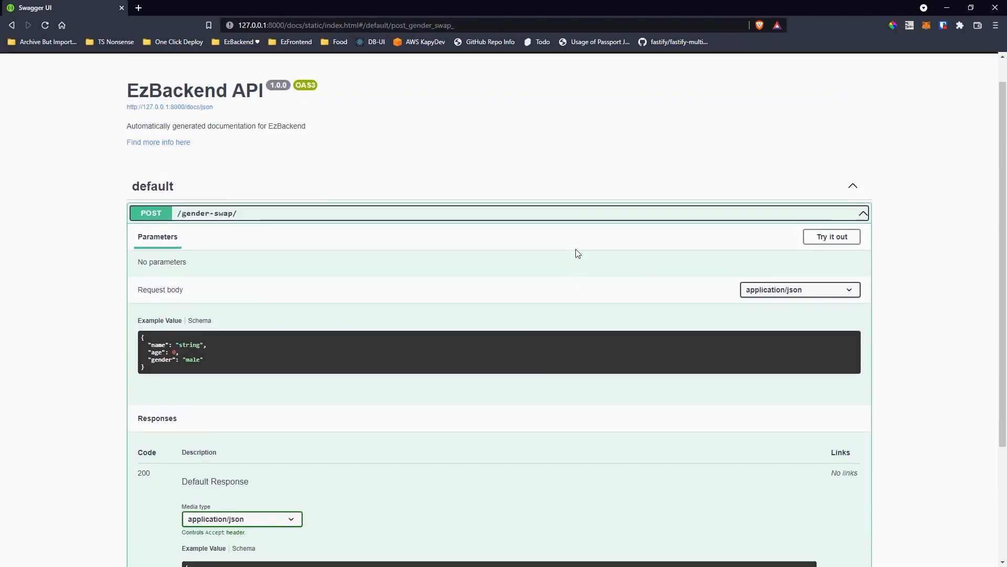
click(832, 237)
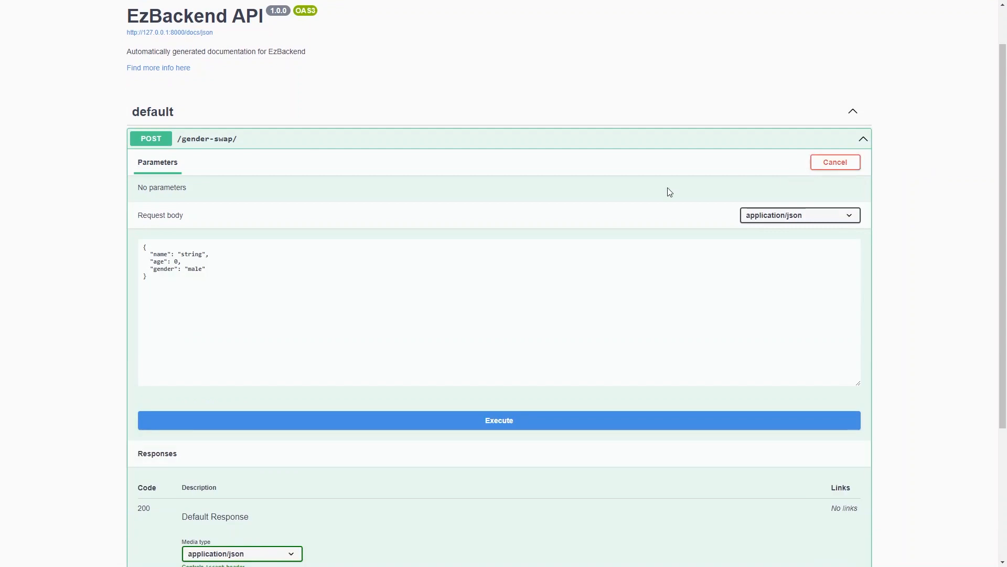
click(498, 421)
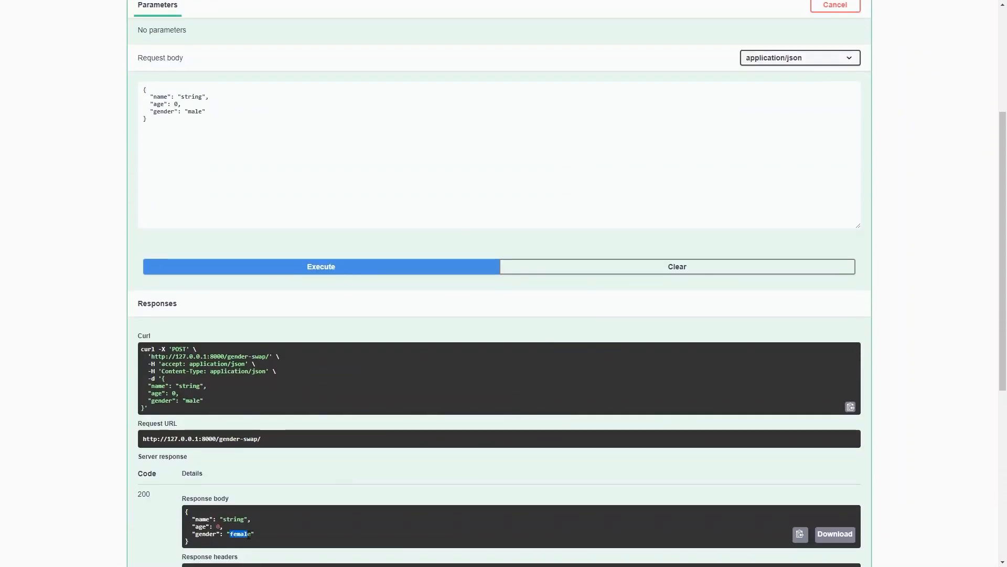
Step: Resend the request with the gender changed to 'apache helicopter'
double_click(197, 112)
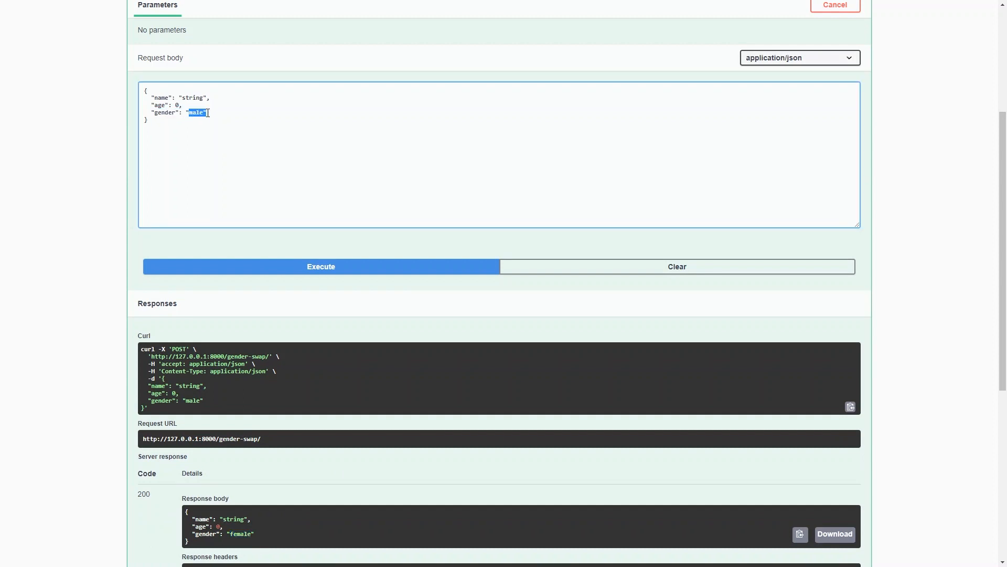
text(apache helicopter)
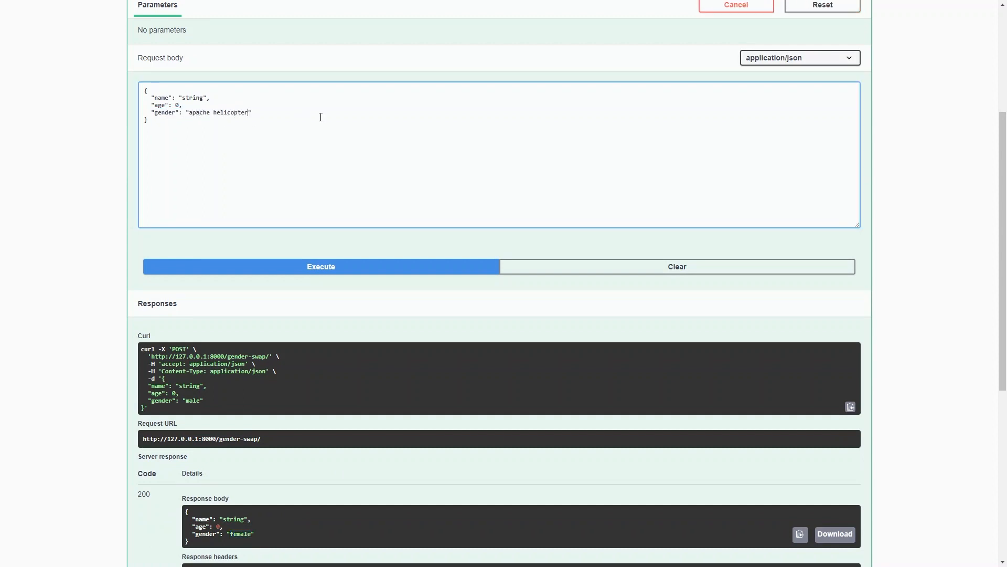
click(321, 266)
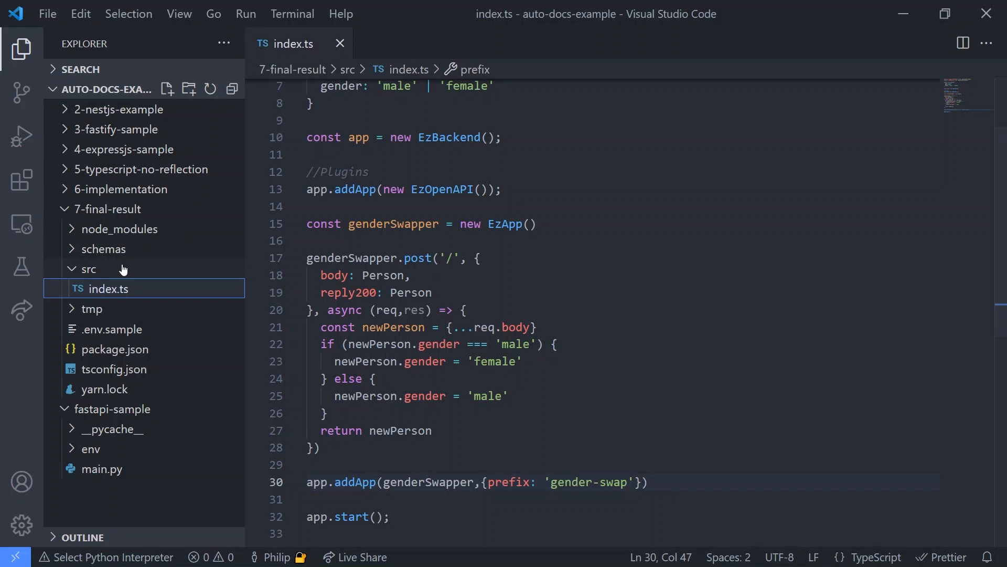
Step: Open schemas/Person.json from the 7-final-result folder and select all of it
click(103, 249)
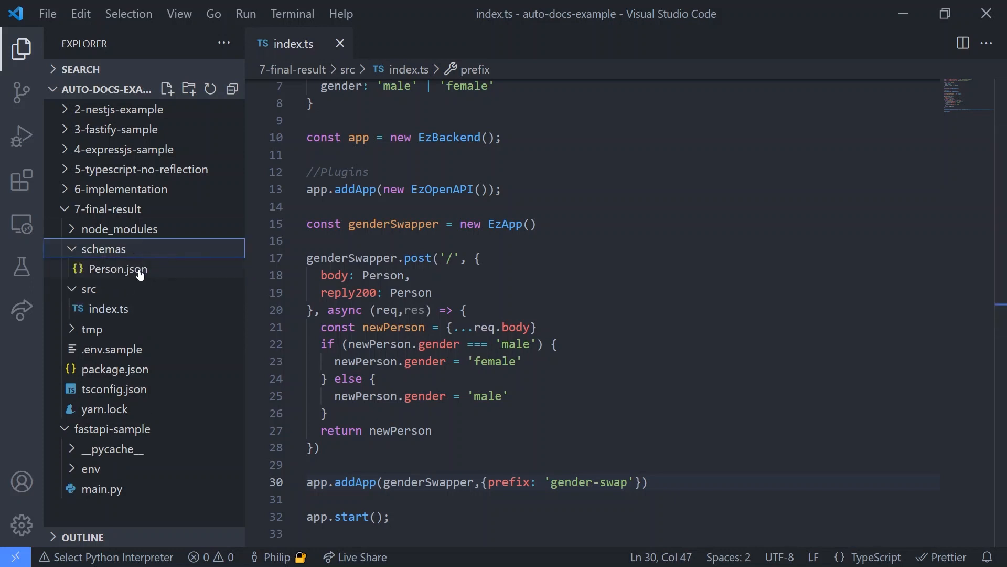
double_click(118, 269)
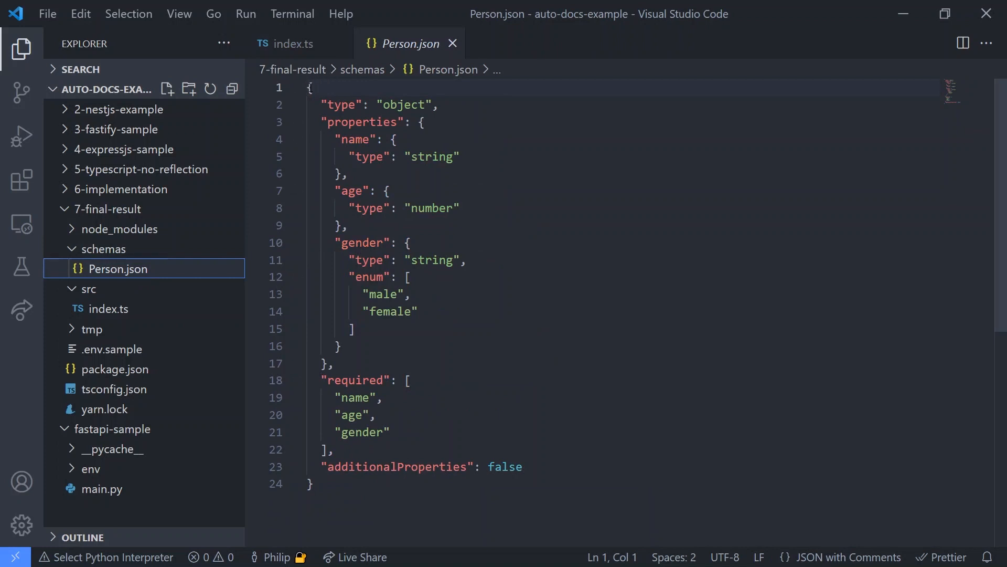
key(Ctrl+a)
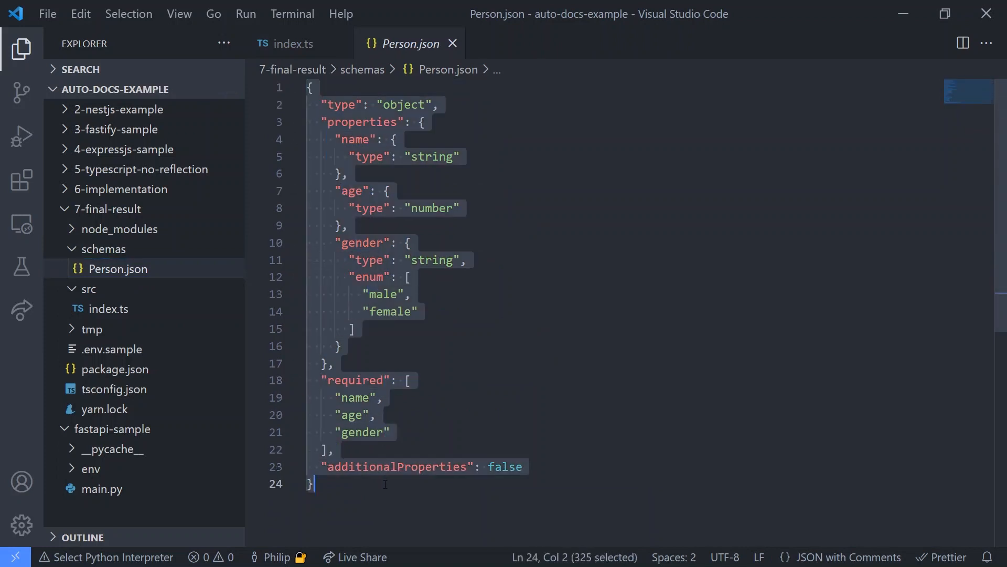
mouse_move(814, 182)
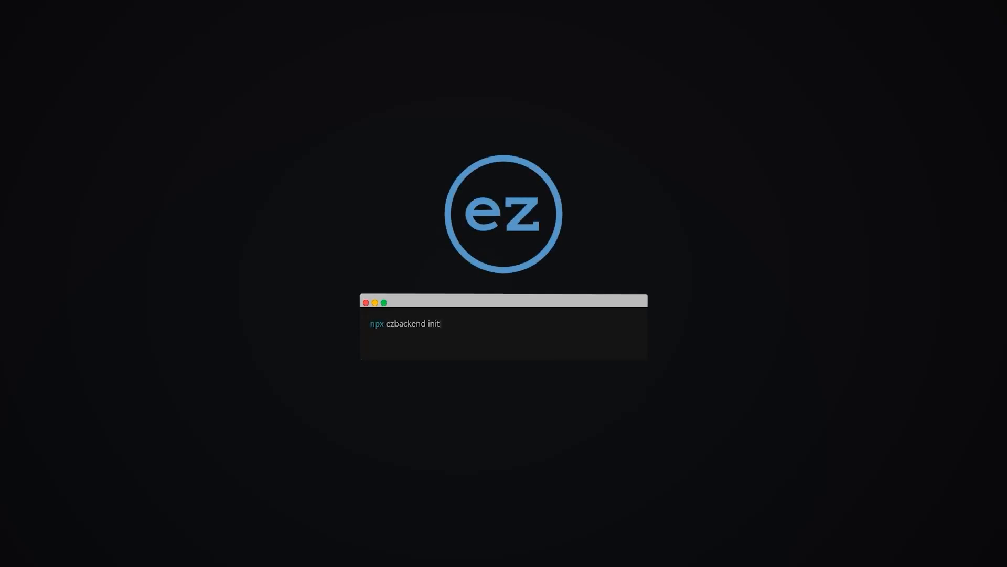
Step: Type npm run ezb below npx ezbackend init in the terminal
text(npm run ezb)
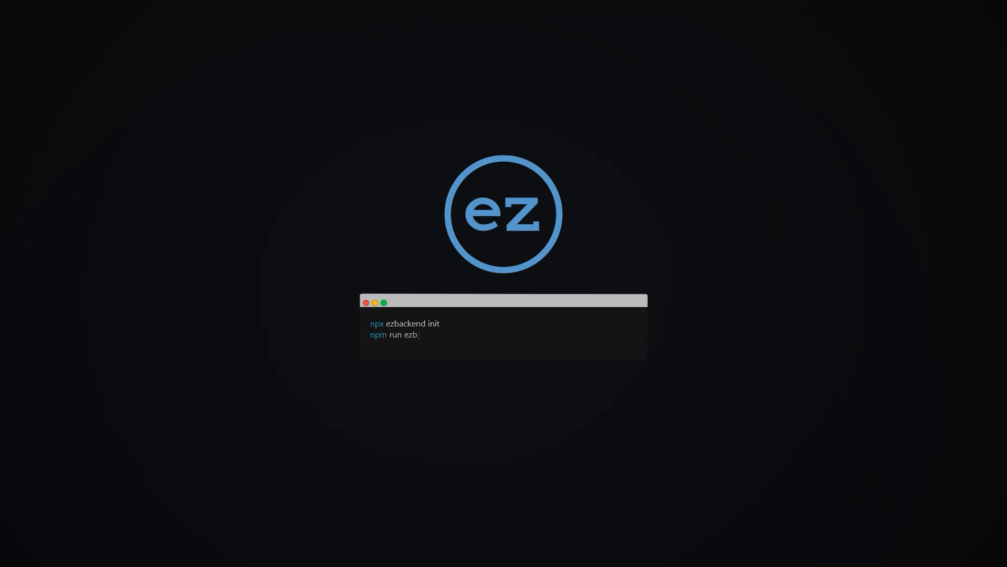